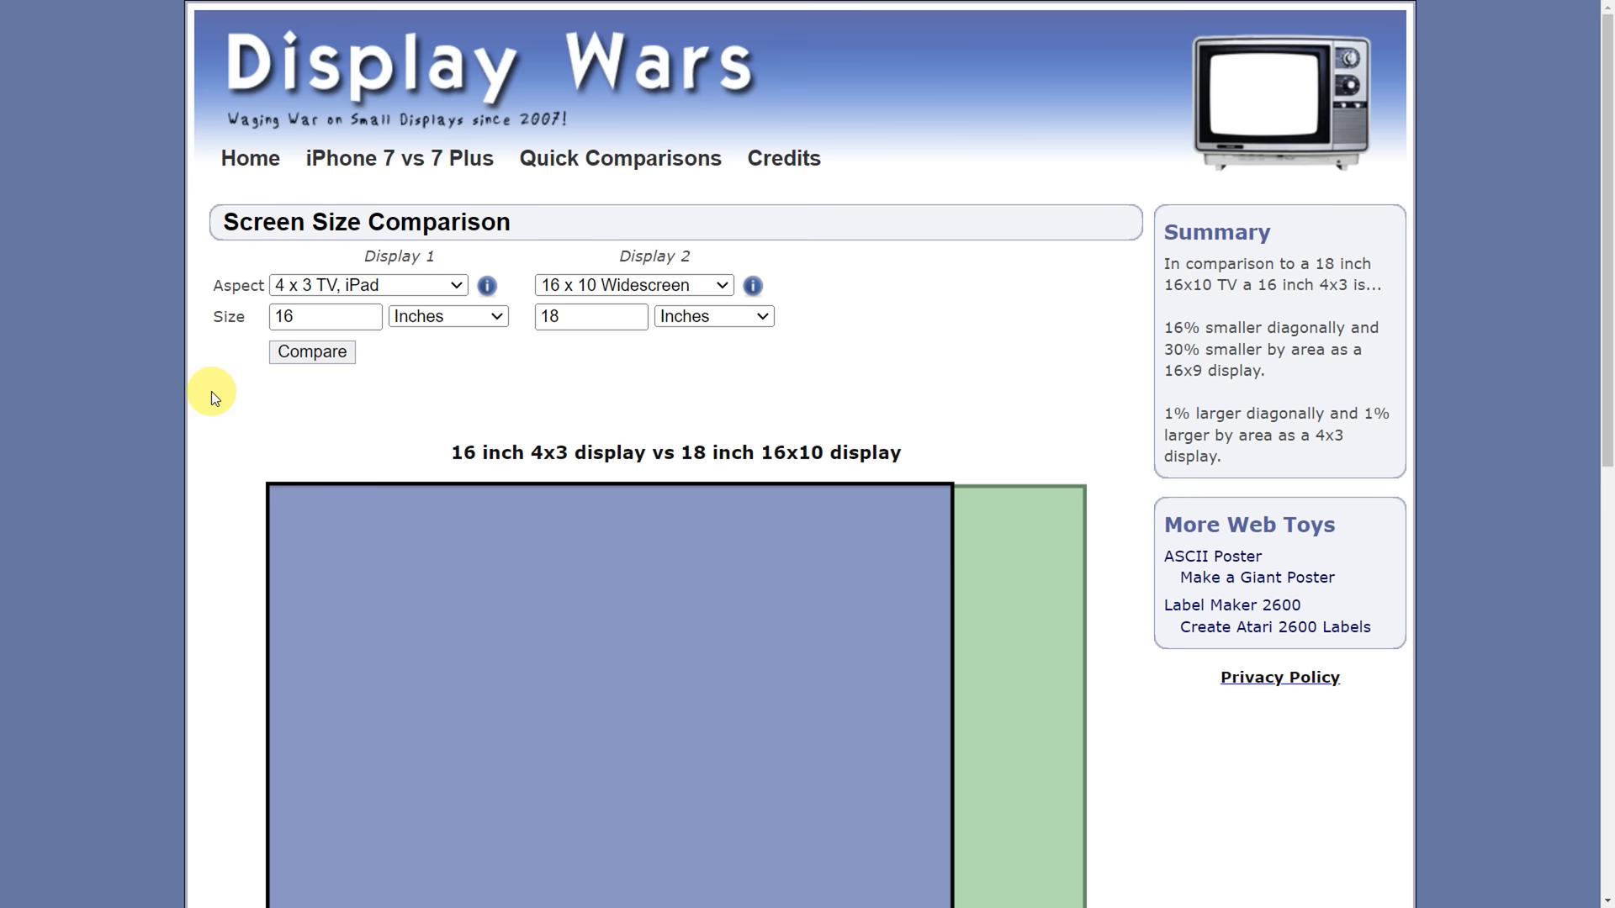
# - Scroll the comparison page down to the overlapping rectangles and the Stats table
pyautogui.scroll(-3)
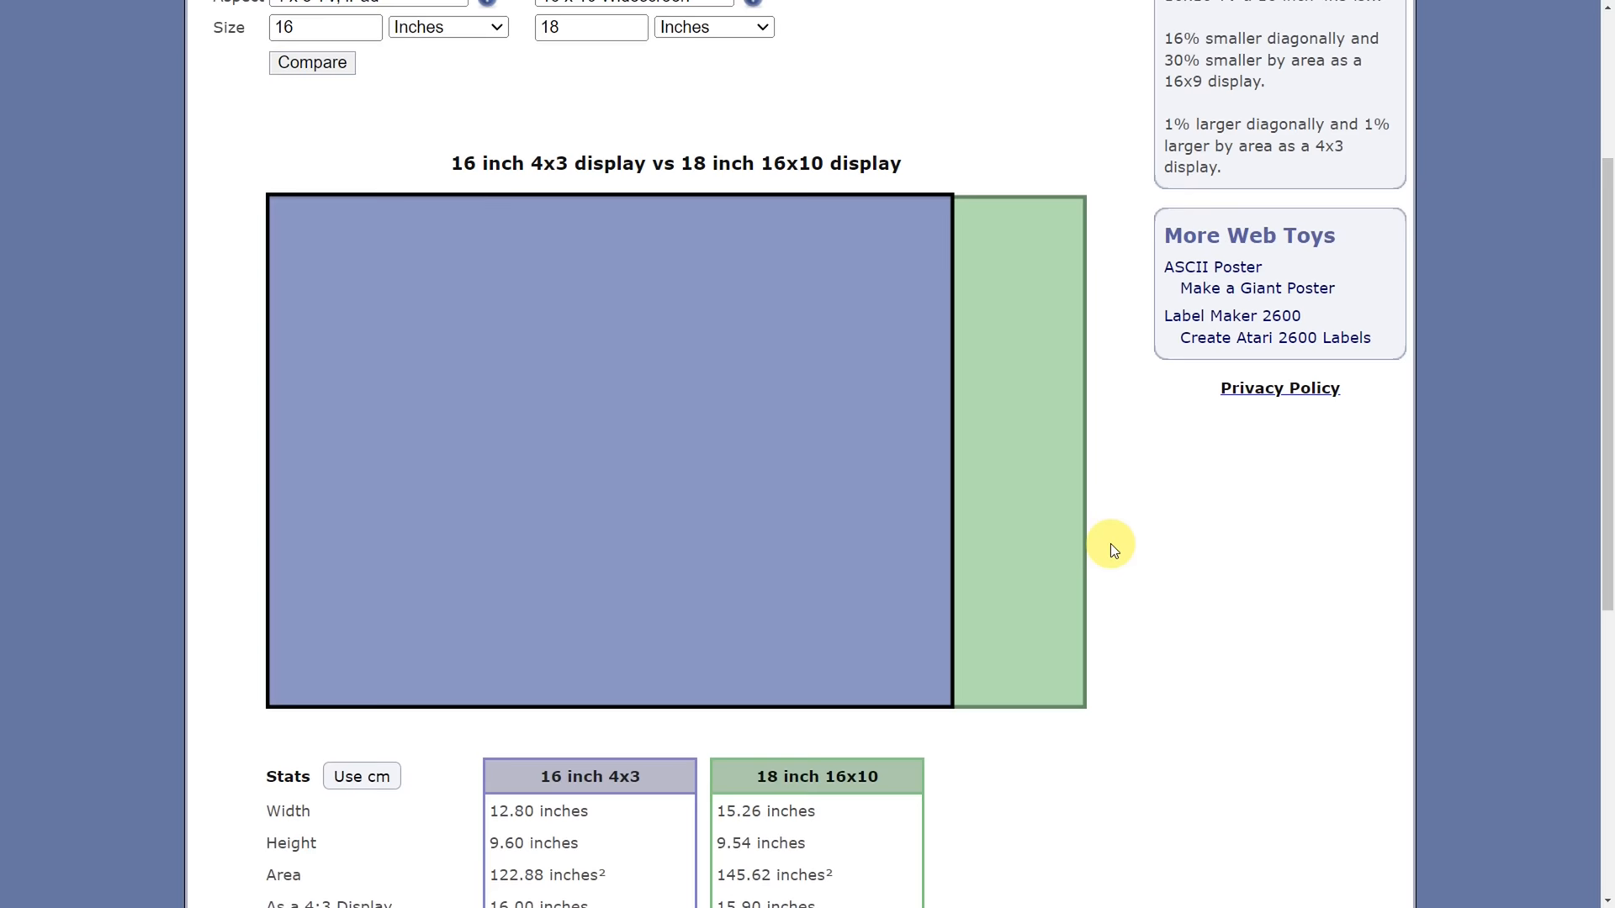
pyautogui.scroll(-3)
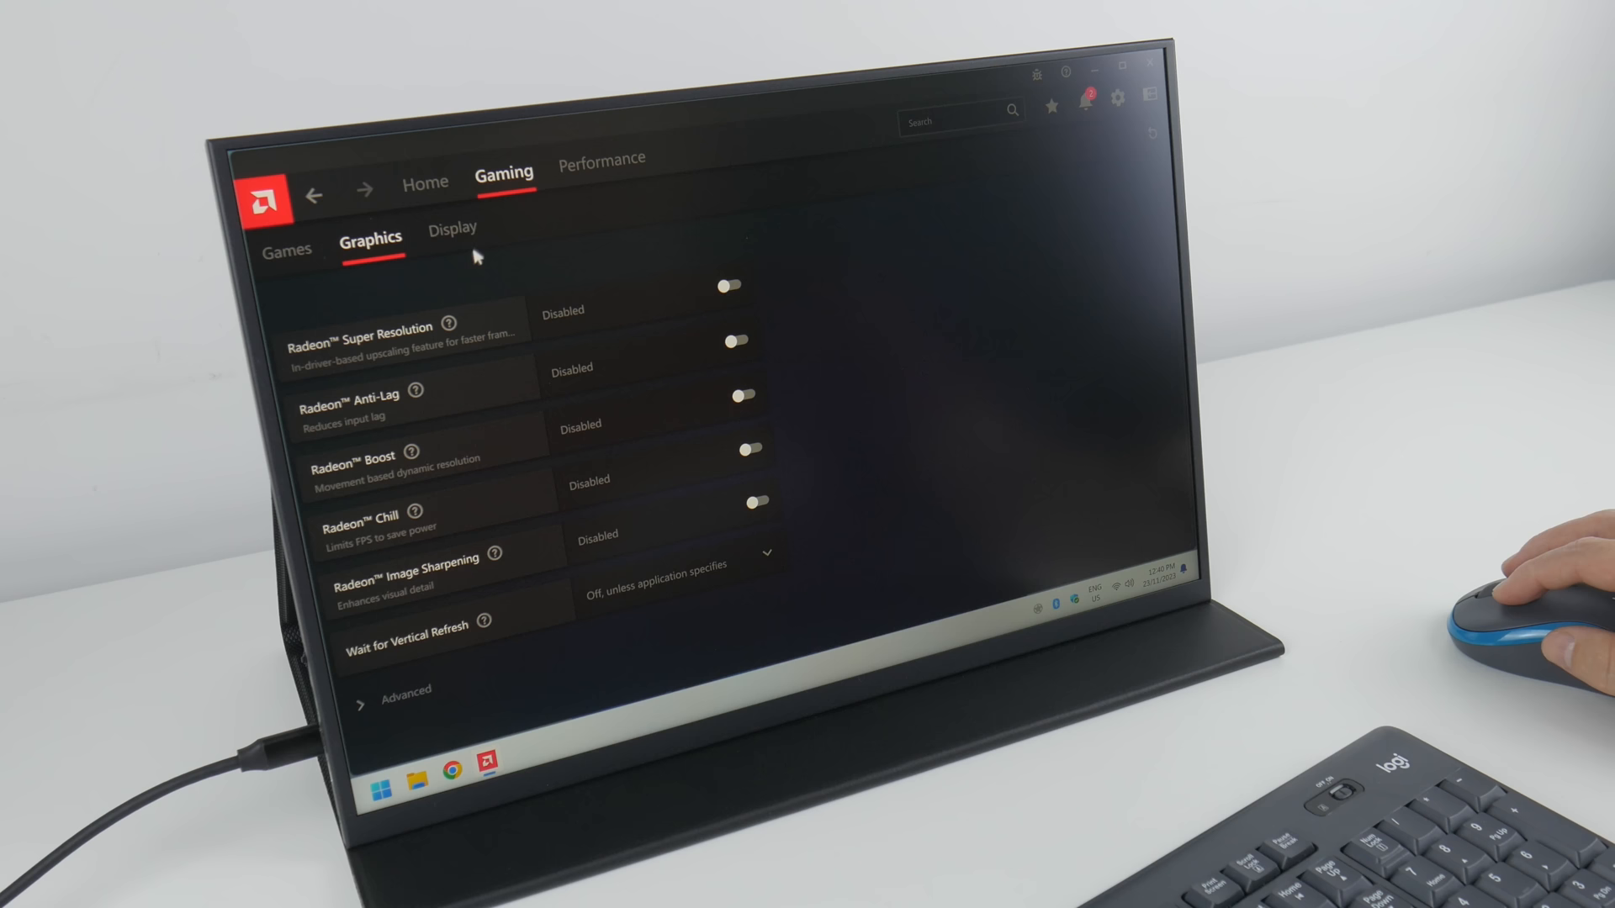
# - Switch from graphics settings to the Display options for the RTK QHD HDR monitor
pyautogui.click(452, 229)
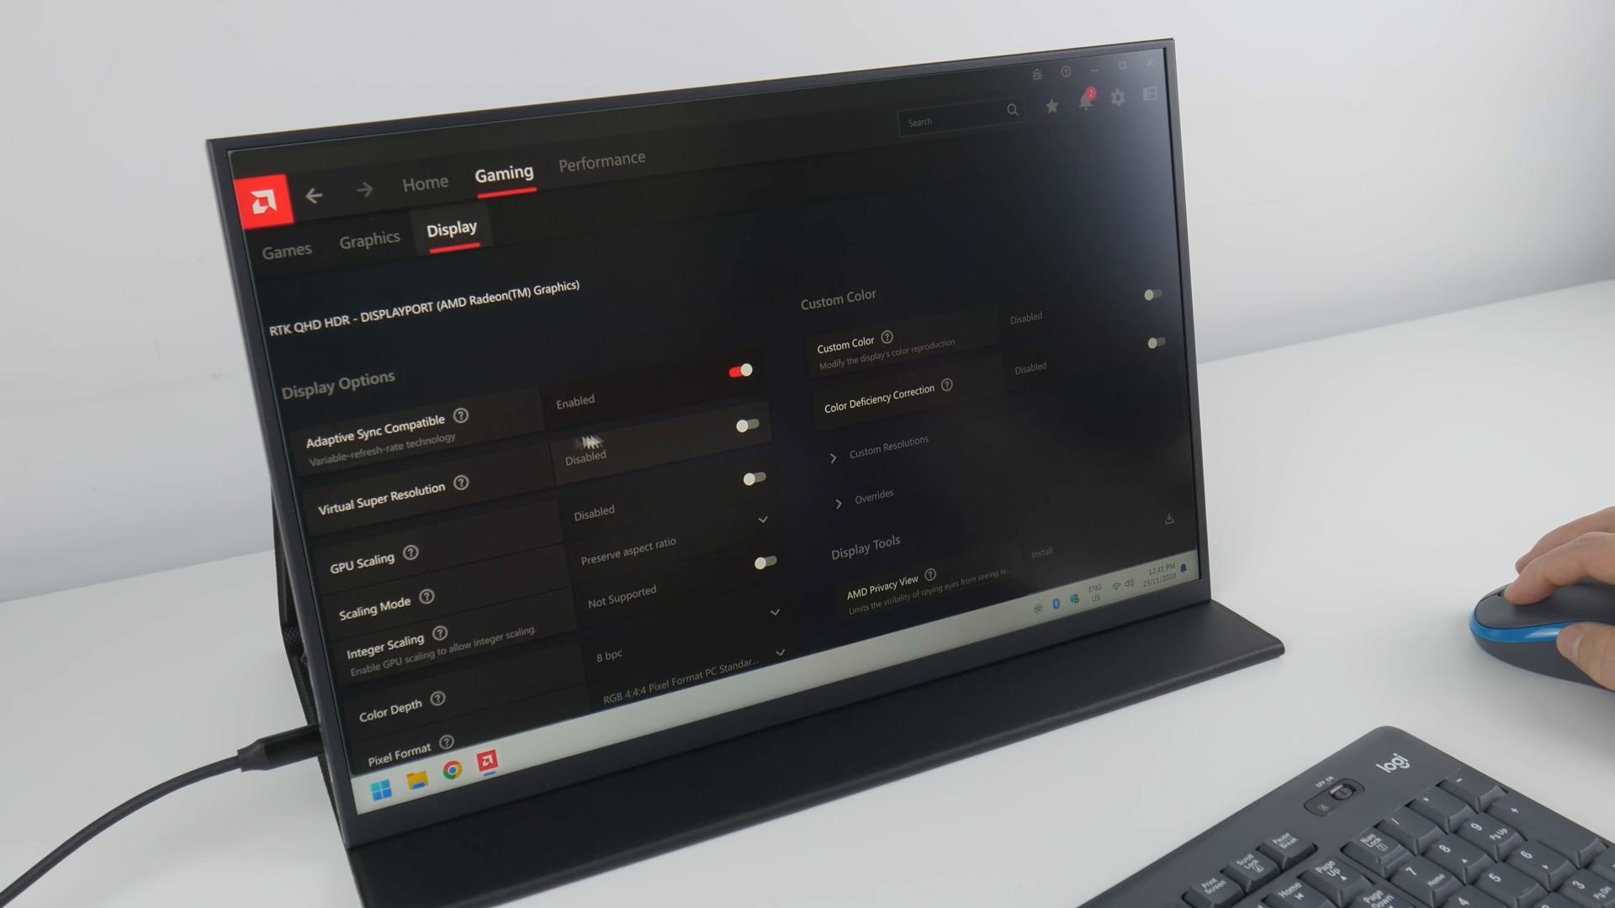